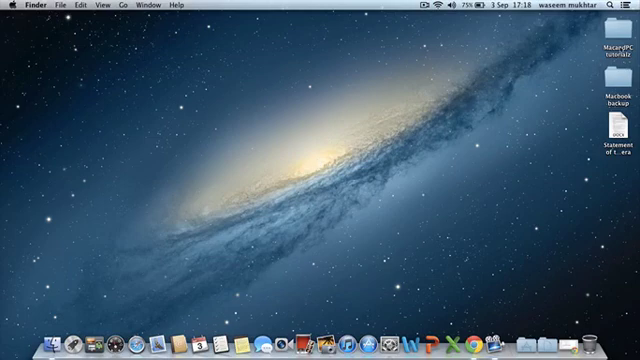
Step: Rename the first Desktop folder so its name ends in 100
right_click(610, 44)
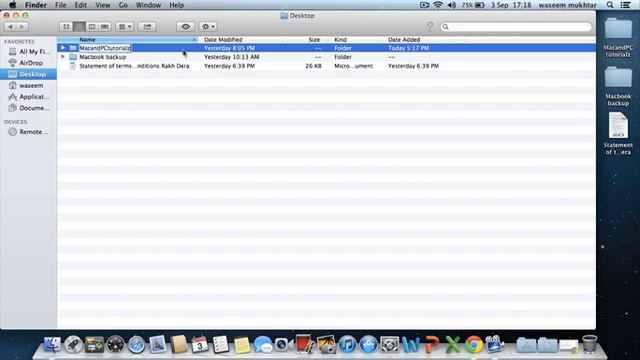
type("100")
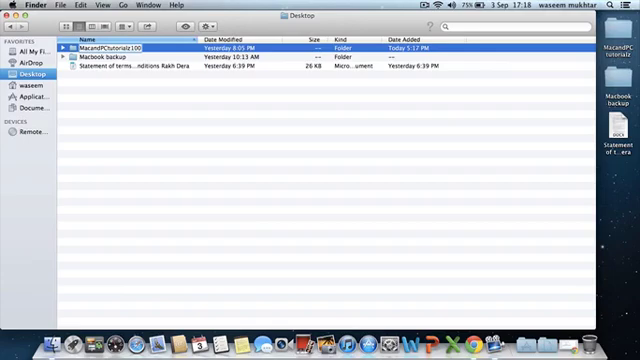